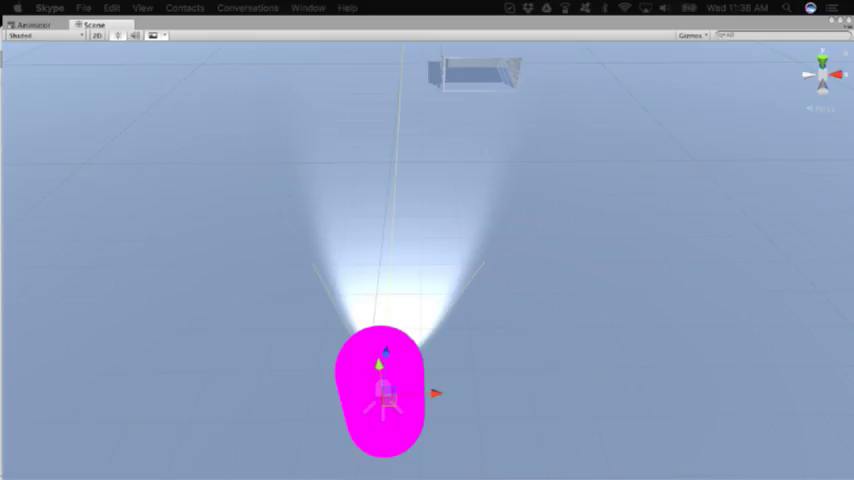
Select the player in the Scene view and drag the red sphere to its right
click(383, 395)
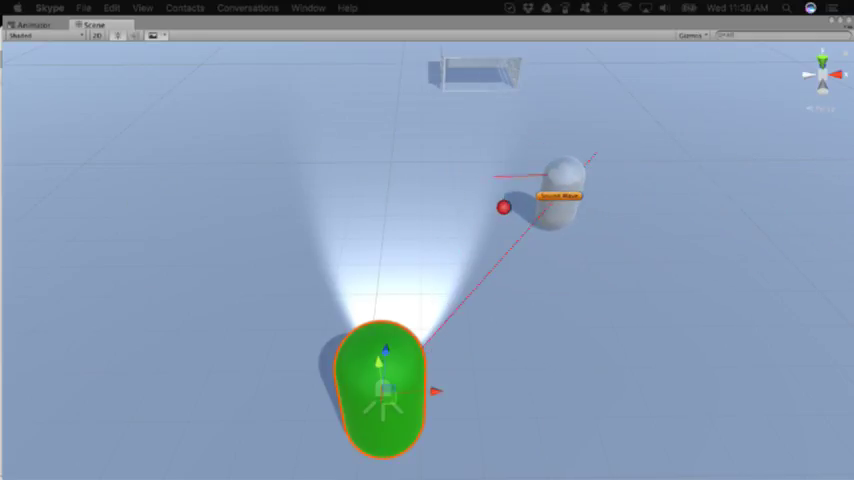
drag(504, 207, 598, 231)
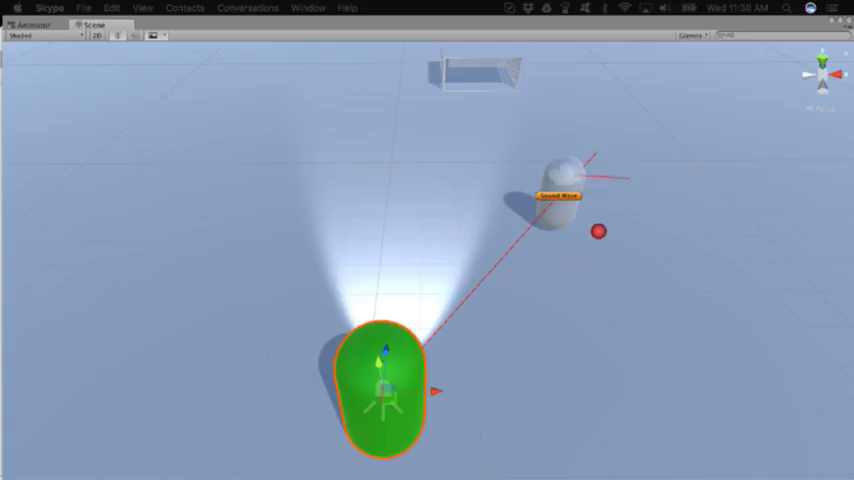